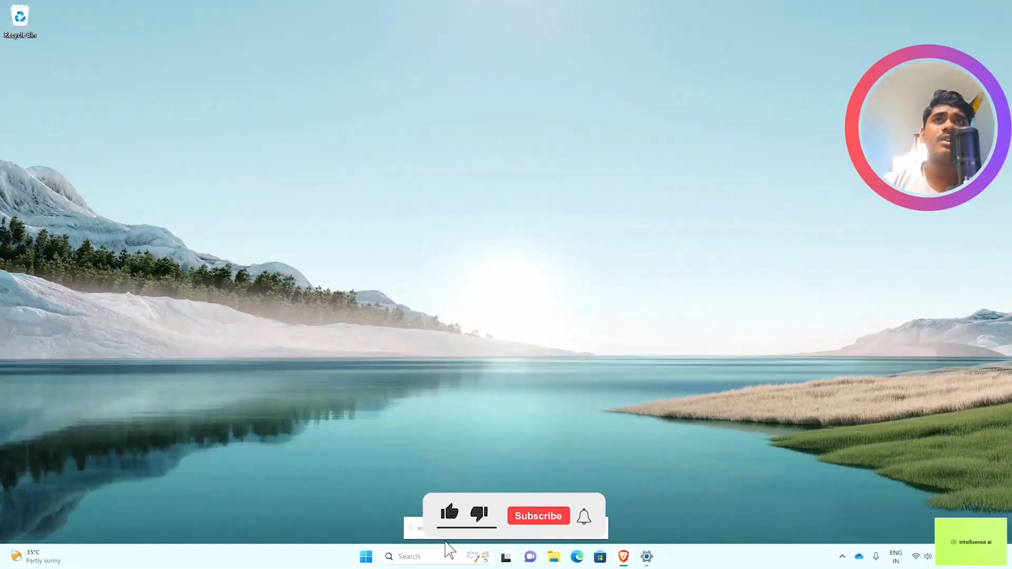
# - Ask ChatGPT in a new chat: 'Provide simple script for adobe after effects'
pyautogui.click(449, 513)
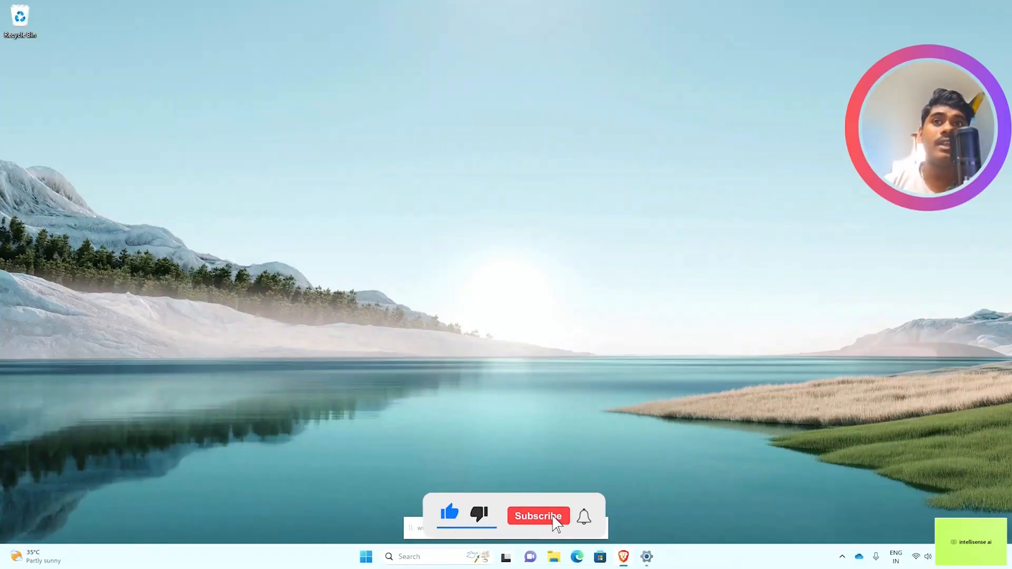
pyautogui.click(538, 515)
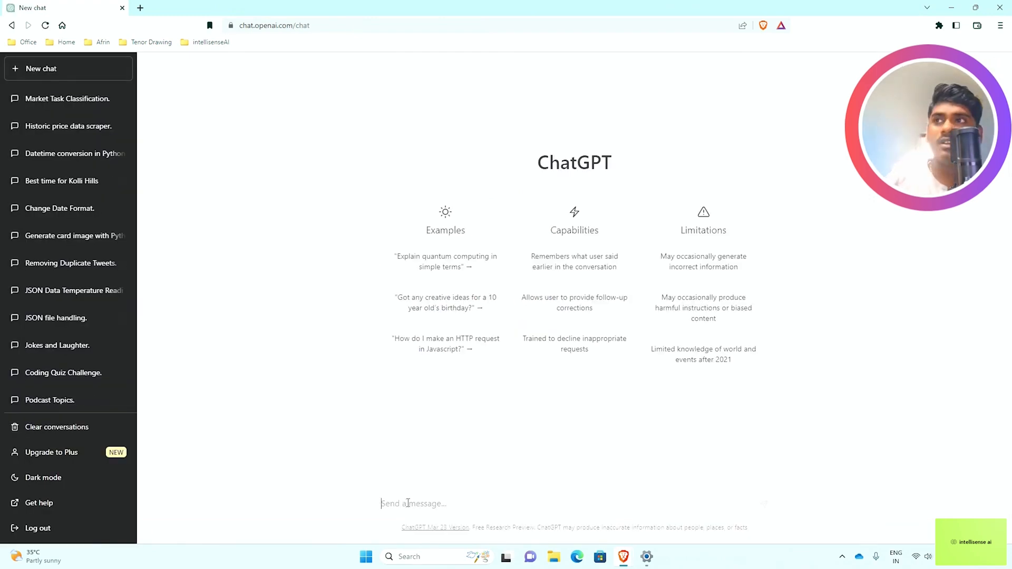
pyautogui.write('Provide simple sc')
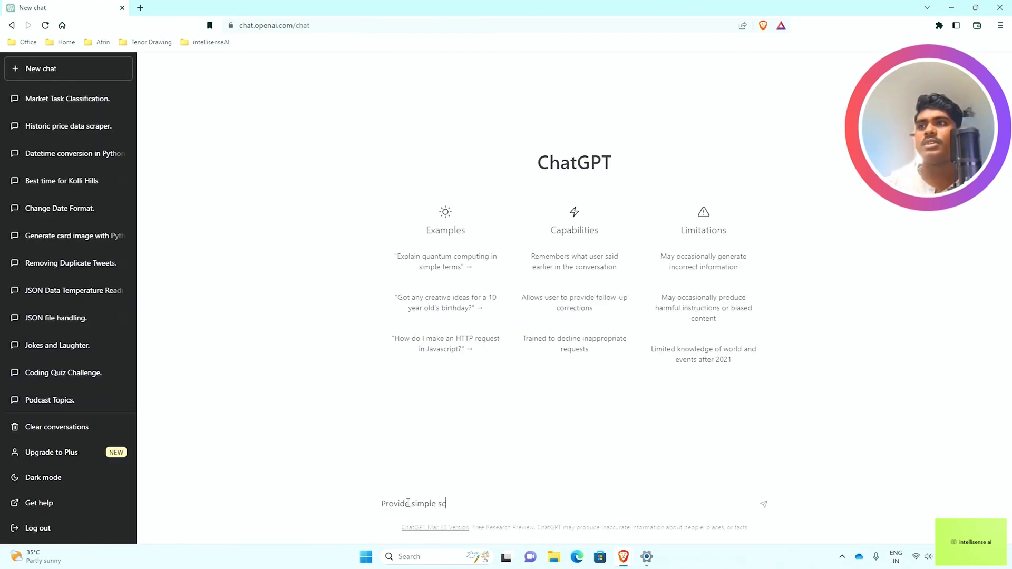
pyautogui.write('ripe')
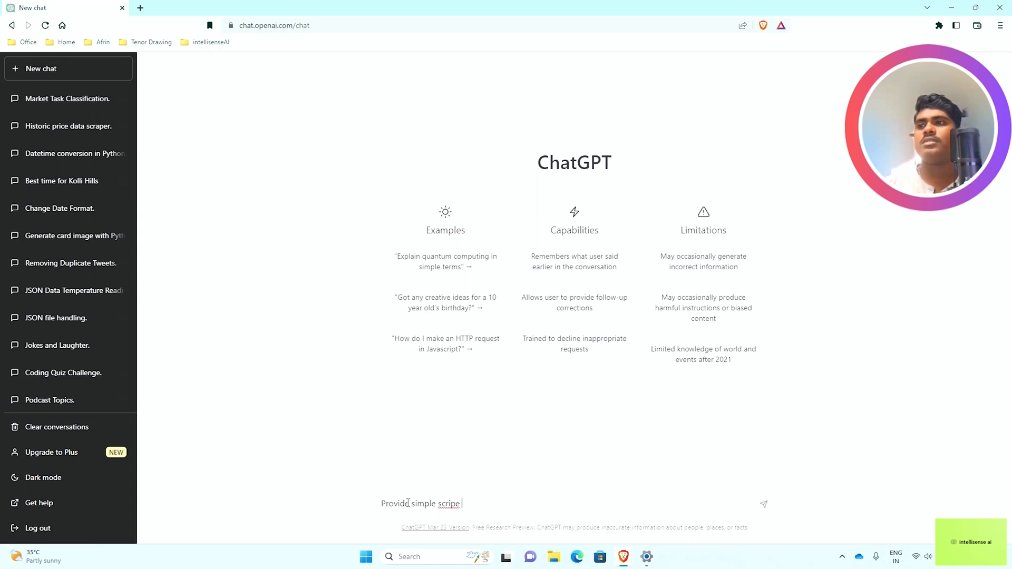
pyautogui.write('for ad')
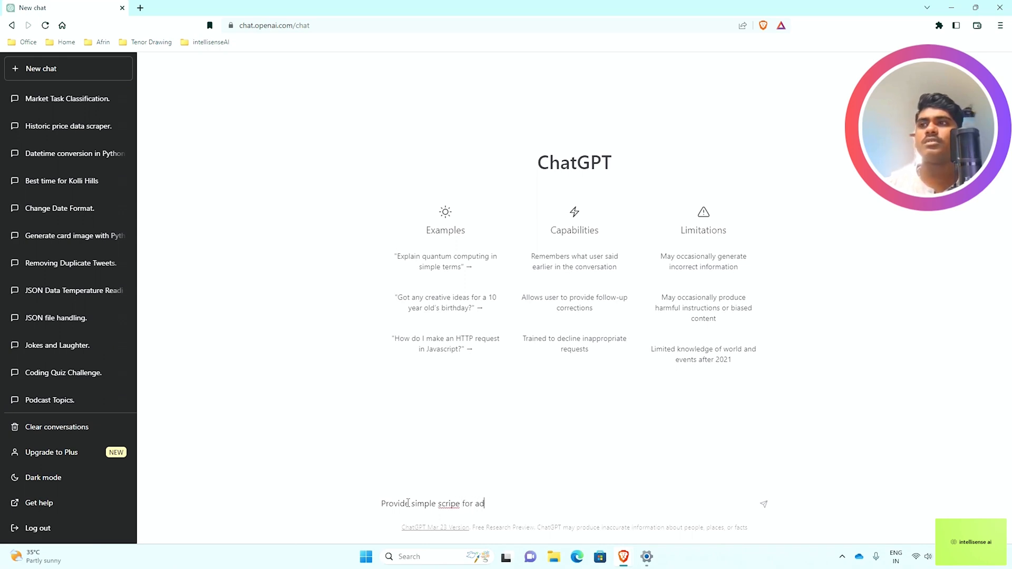
pyautogui.write('obe after eff')
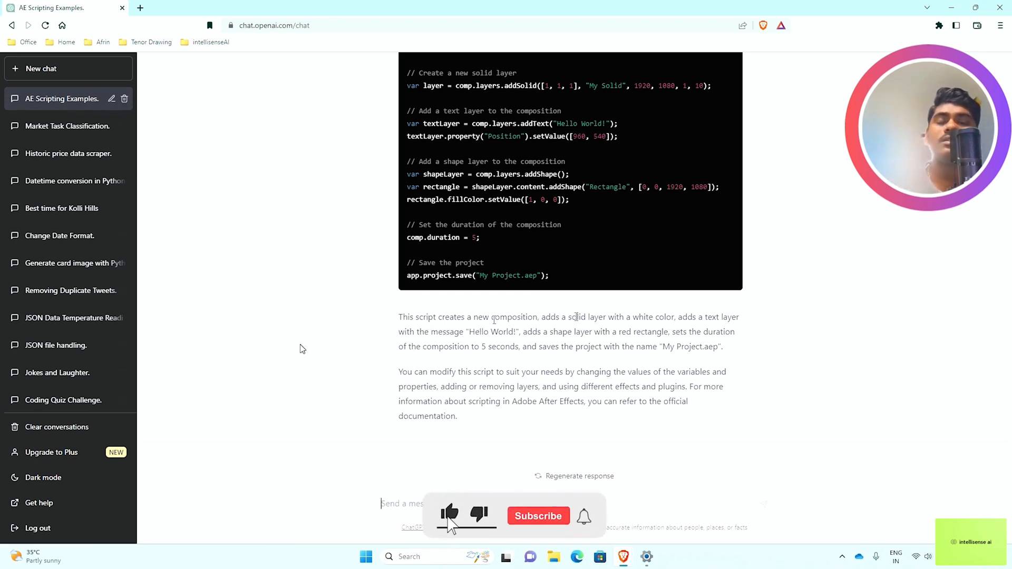
# - Scroll back to the sample script's code block and copy the code
pyautogui.click(538, 515)
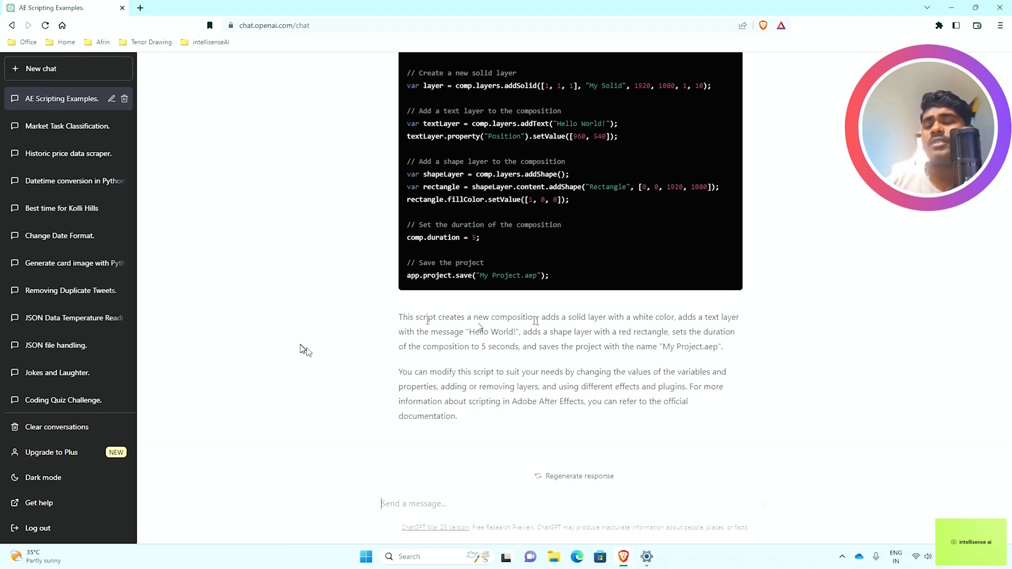
pyautogui.moveTo(700, 358)
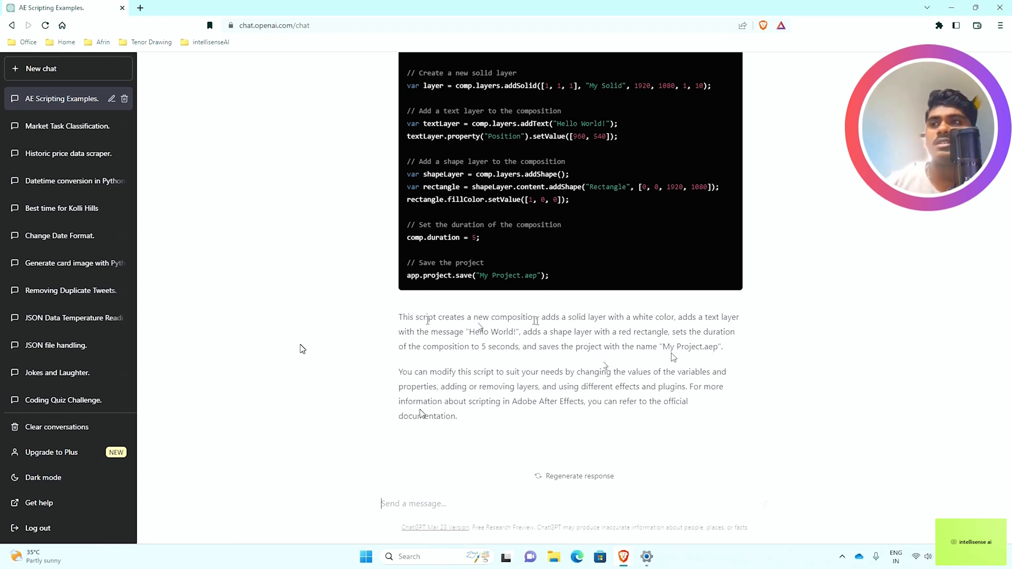
pyautogui.moveTo(334, 397)
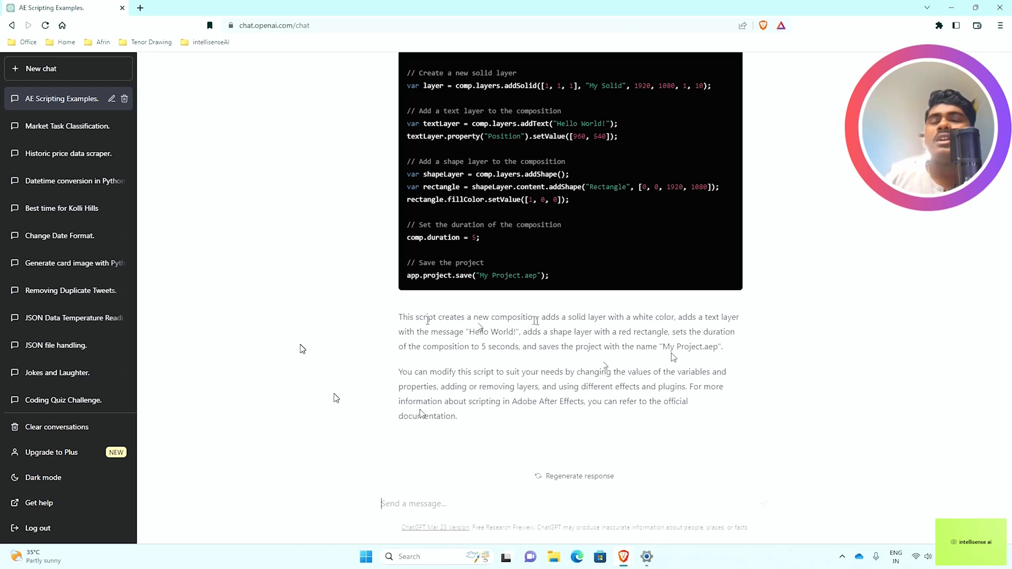
pyautogui.scroll(3)
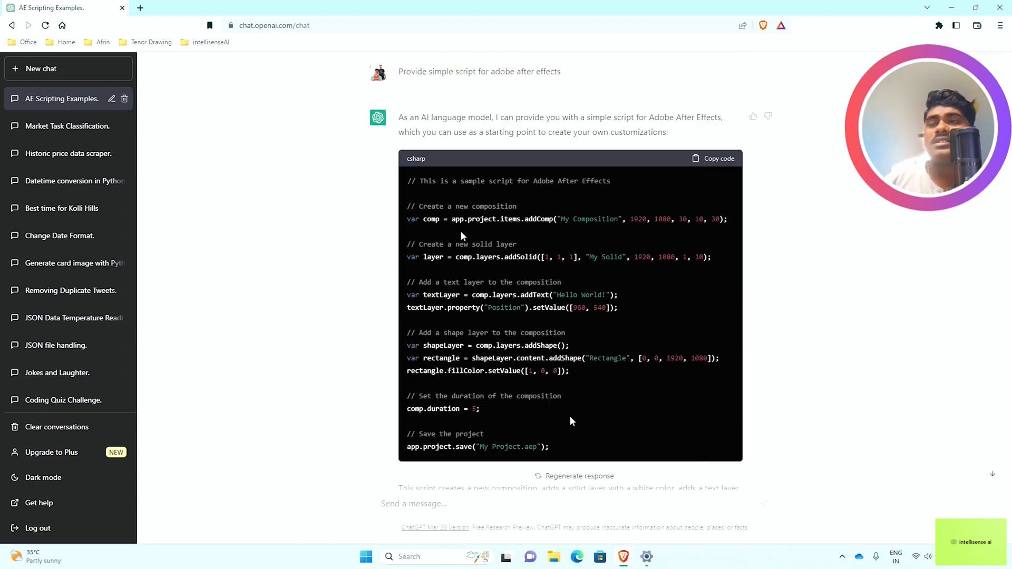
pyautogui.moveTo(686, 180)
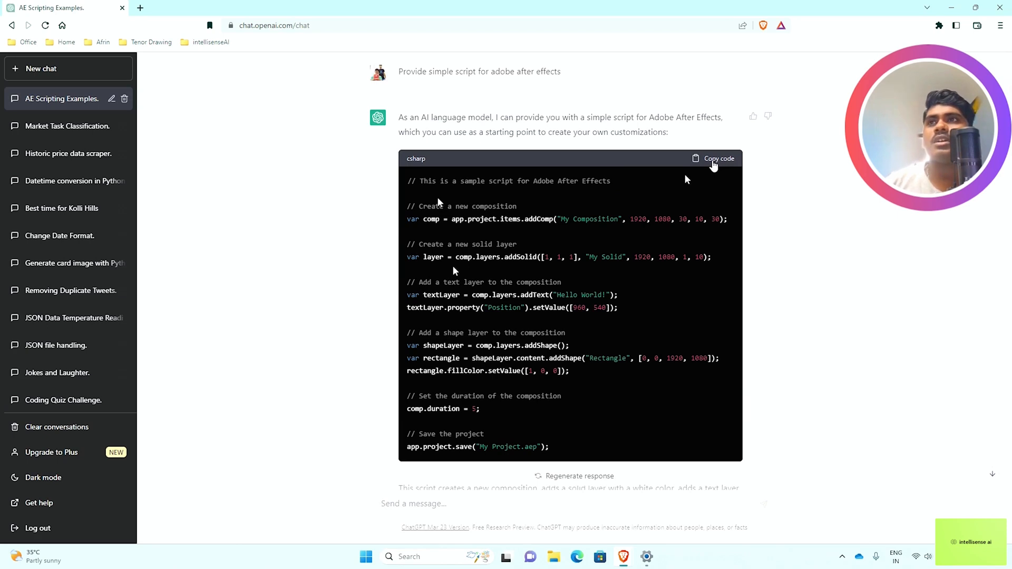
pyautogui.click(718, 158)
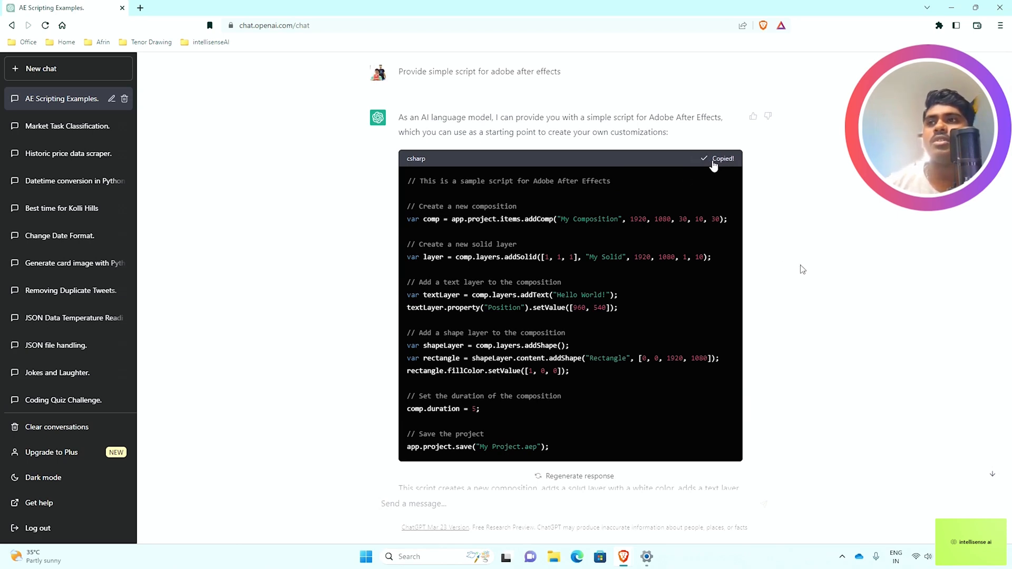
# - Launch Notepad from the Start menu search
pyautogui.click(366, 556)
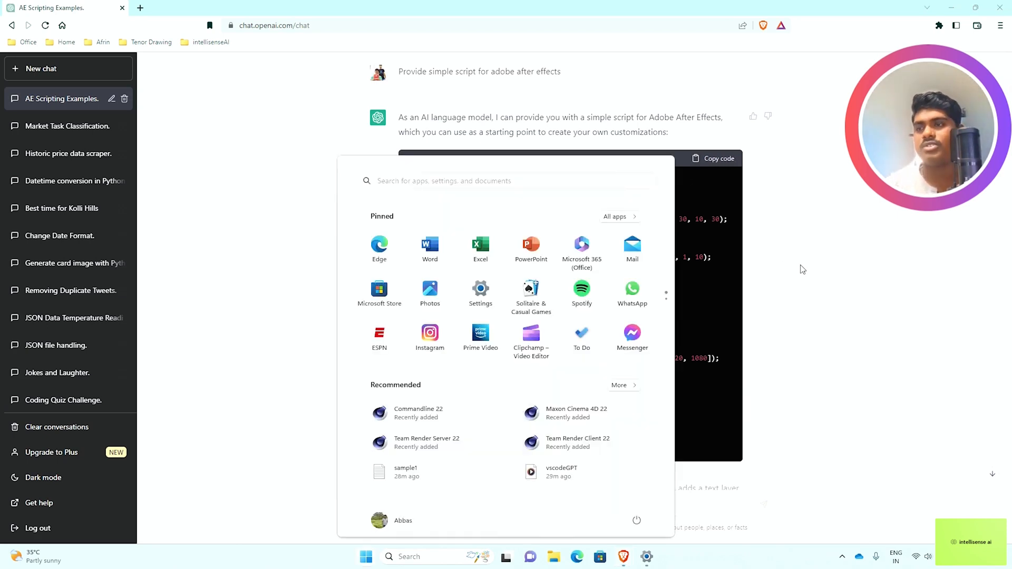
pyautogui.write('notepad')
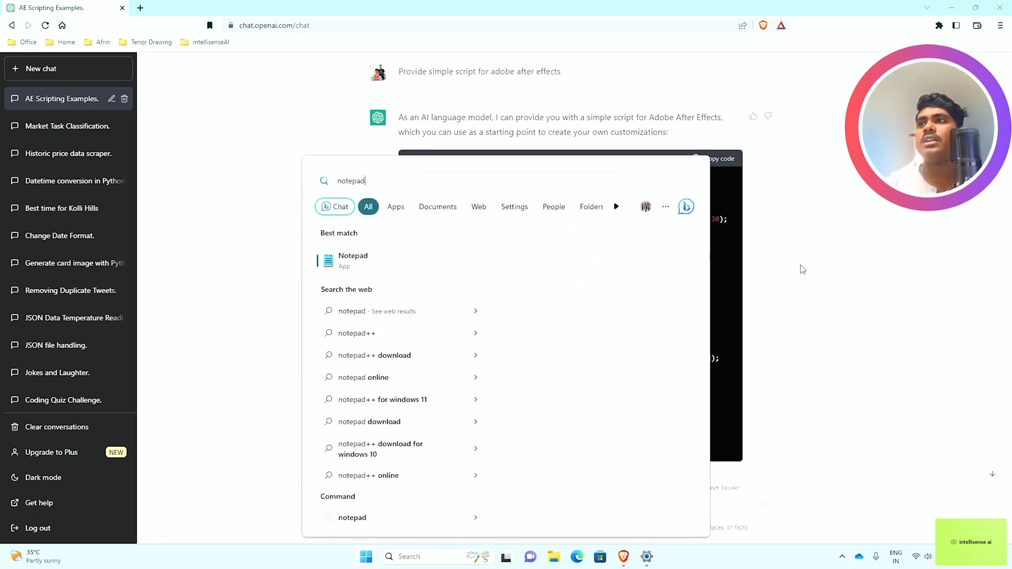
pyautogui.click(352, 260)
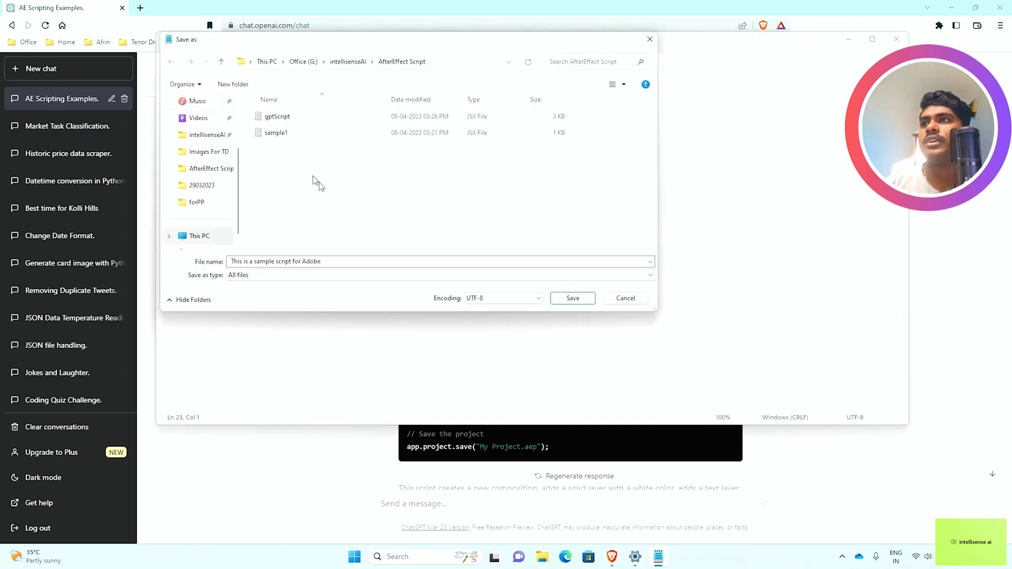
# - Save the pasted script as GPTScript.jsx in the AfterEffect Script folder
pyautogui.click(277, 116)
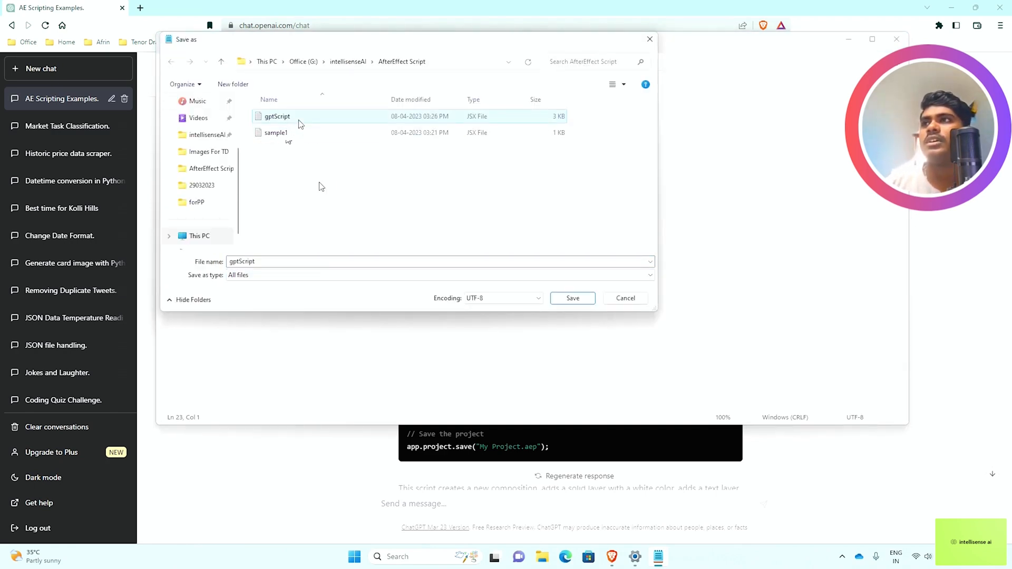
pyautogui.click(275, 132)
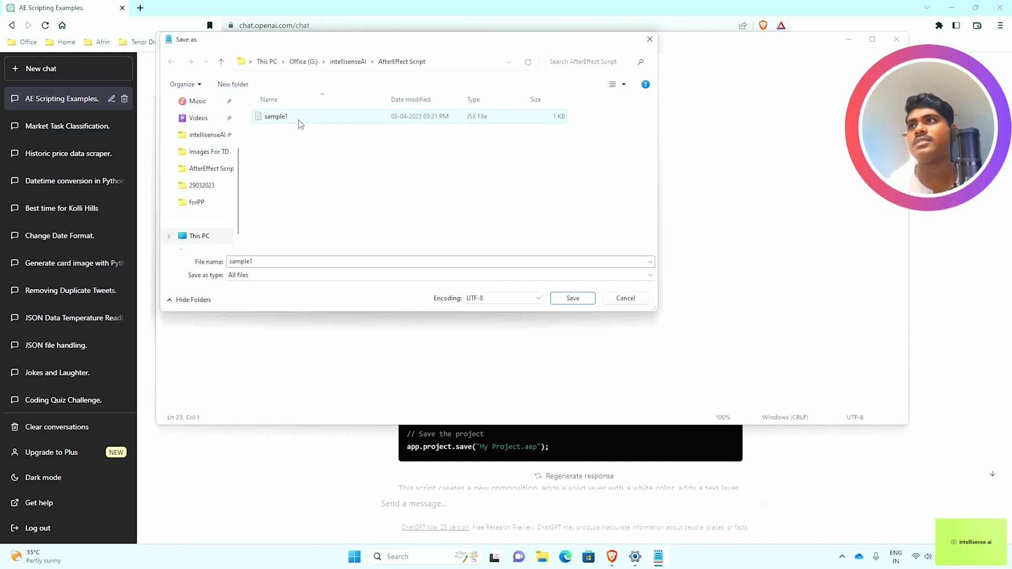
pyautogui.write('GPTScript.j')
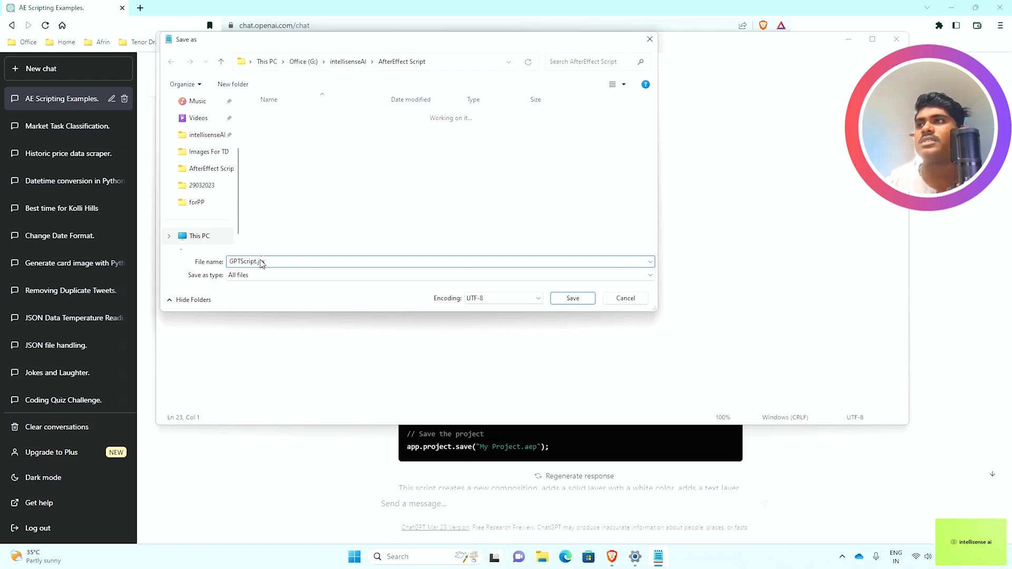
pyautogui.click(572, 298)
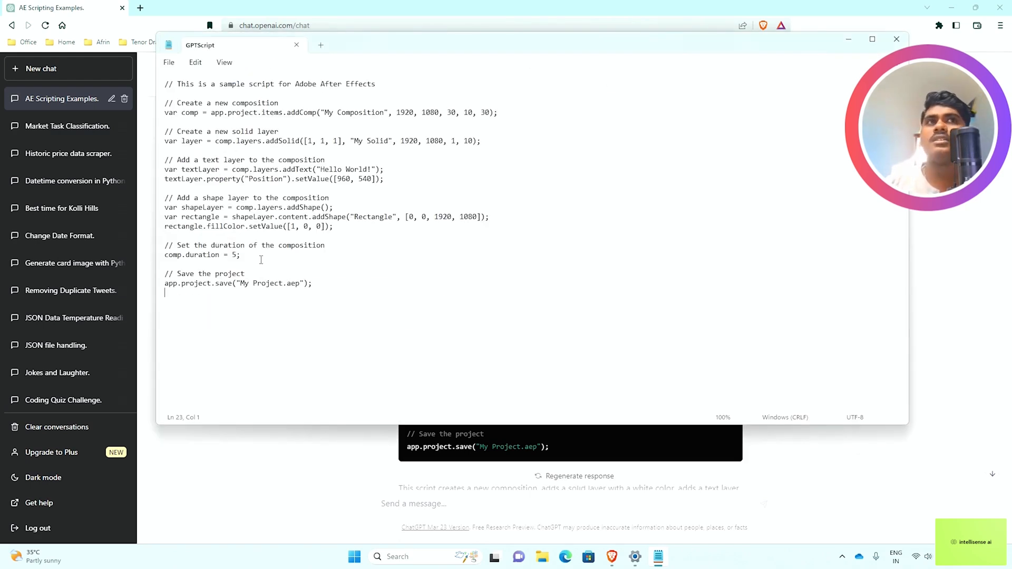
# - Search 'after' in the Start menu and launch Adobe After Effects 2020
pyautogui.click(353, 557)
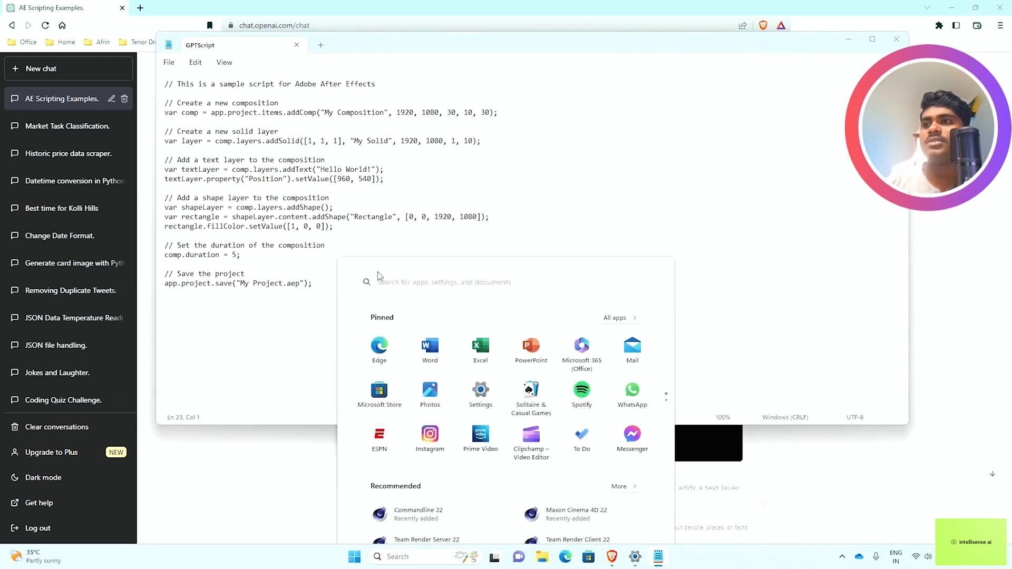
pyautogui.write('after')
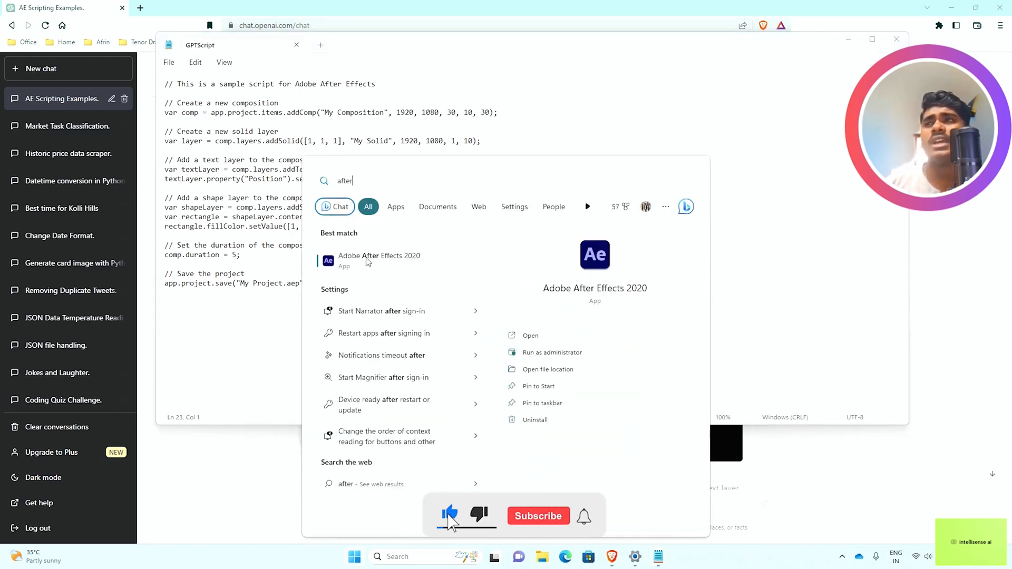
pyautogui.click(538, 515)
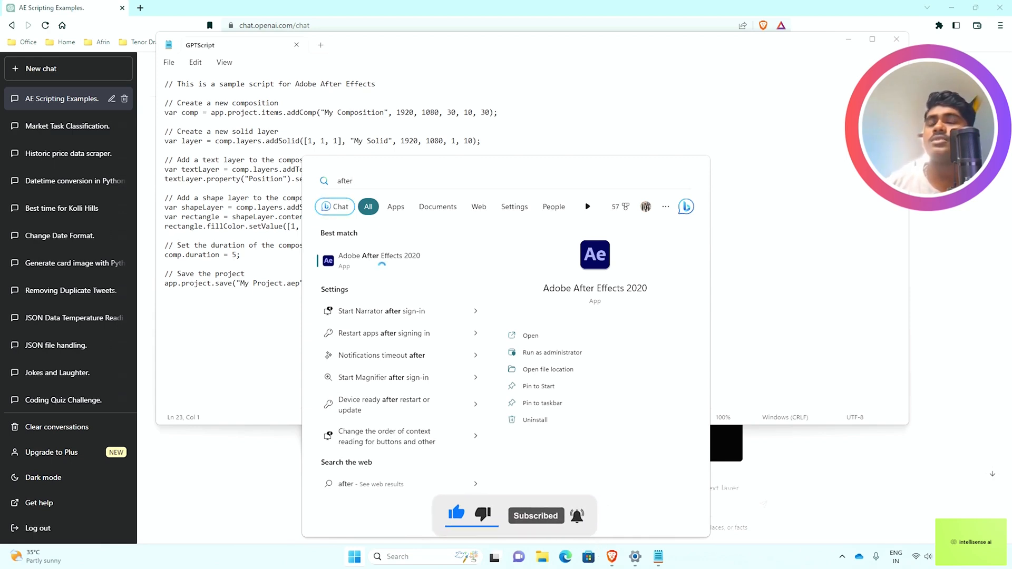
pyautogui.click(529, 336)
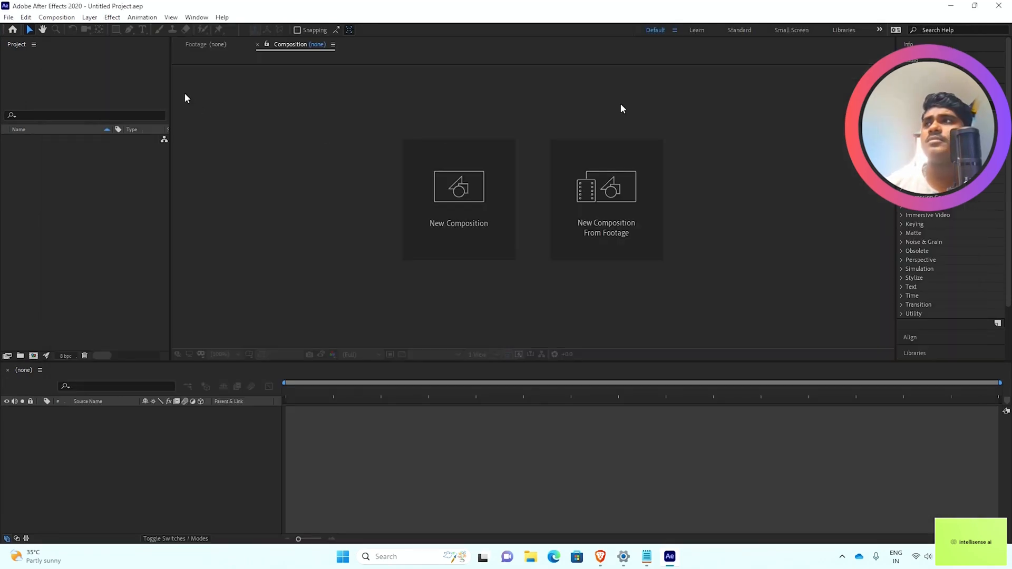
# - Import the Full Screen With Effect video from the forPP folder via File > Import
pyautogui.click(8, 17)
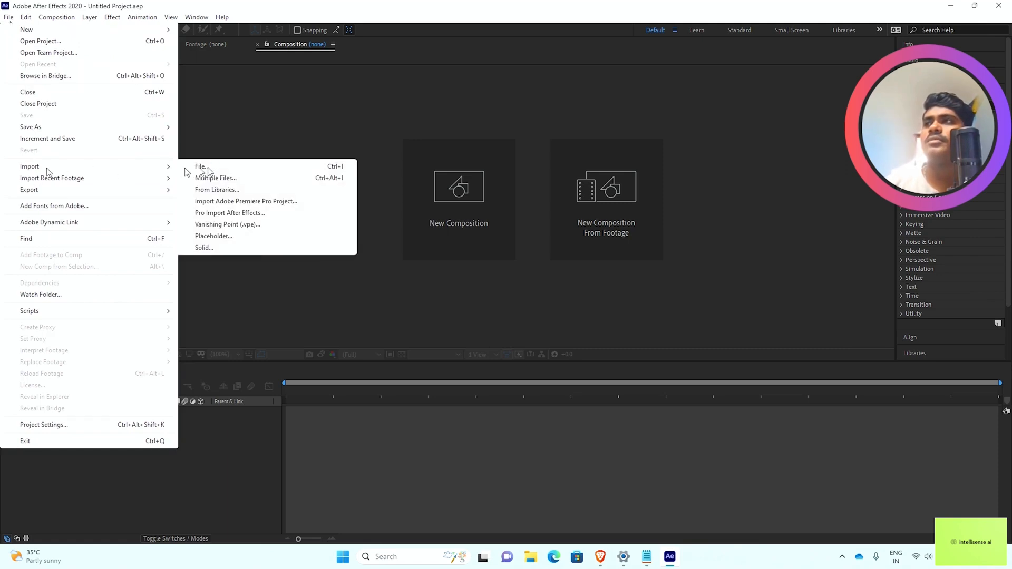
pyautogui.click(199, 167)
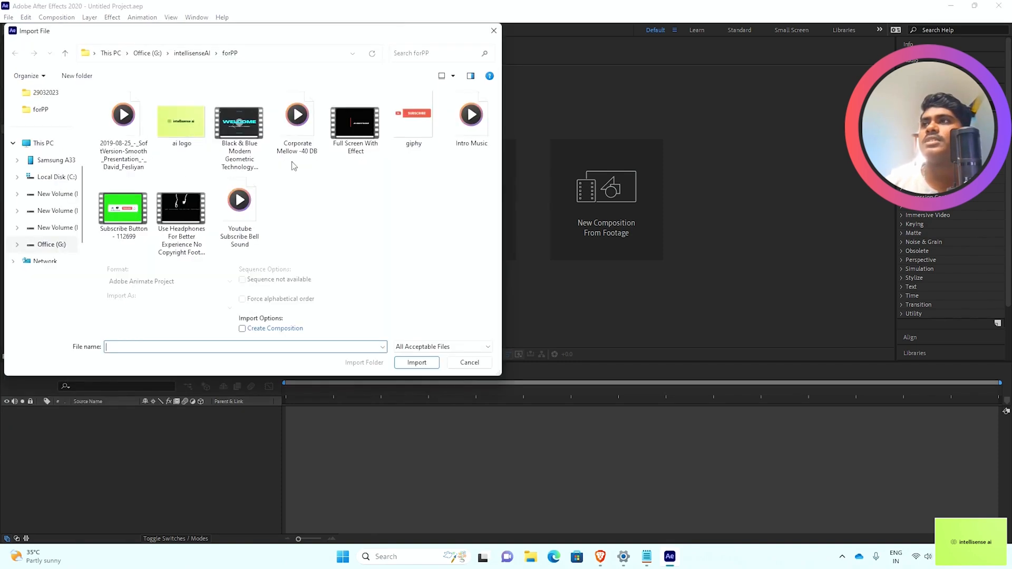
pyautogui.click(353, 121)
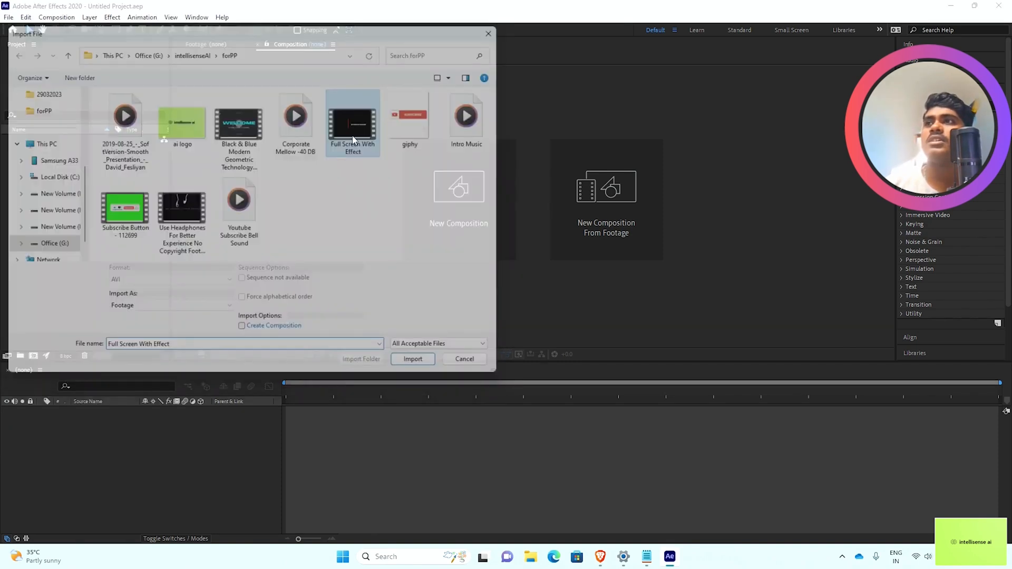
pyautogui.click(412, 359)
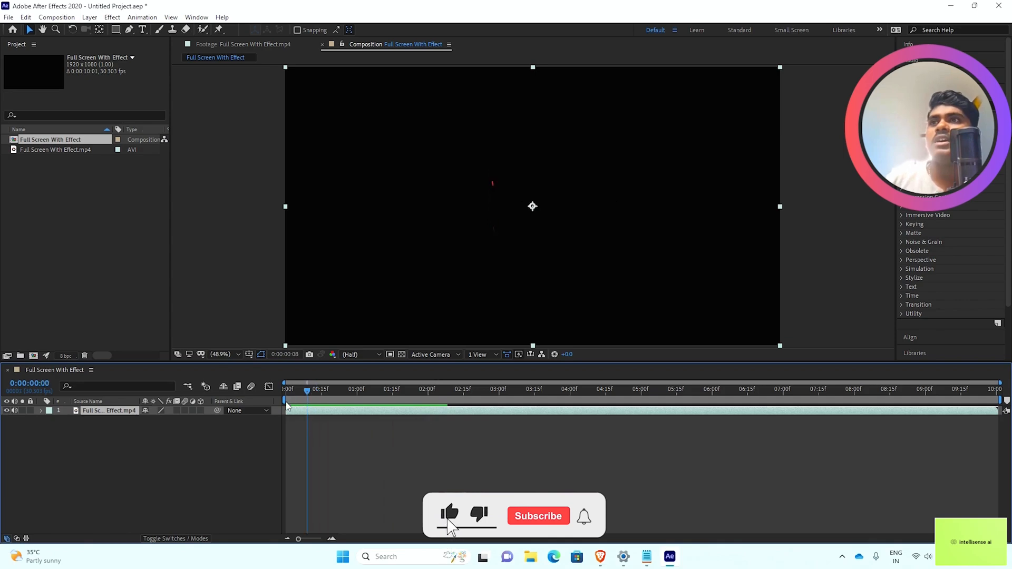
# - Run the saved .jsx script and inspect the composition and Solids folder
pyautogui.click(8, 17)
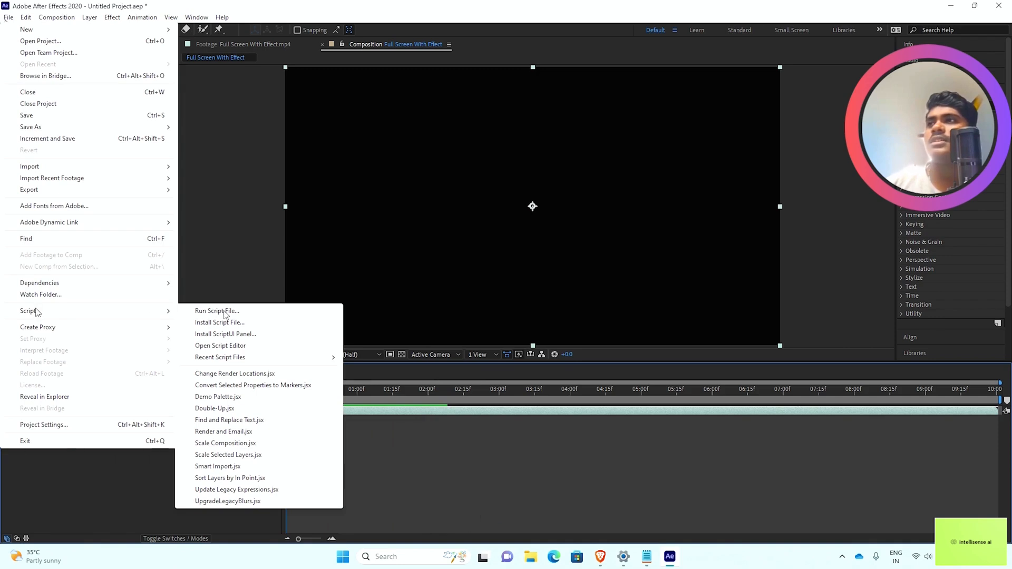
pyautogui.click(216, 311)
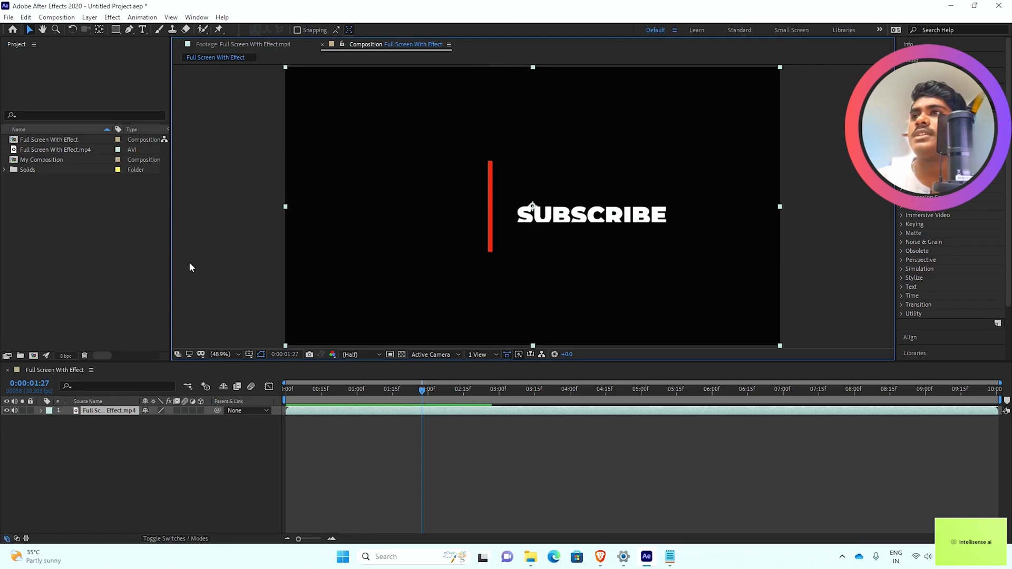
pyautogui.moveTo(193, 274)
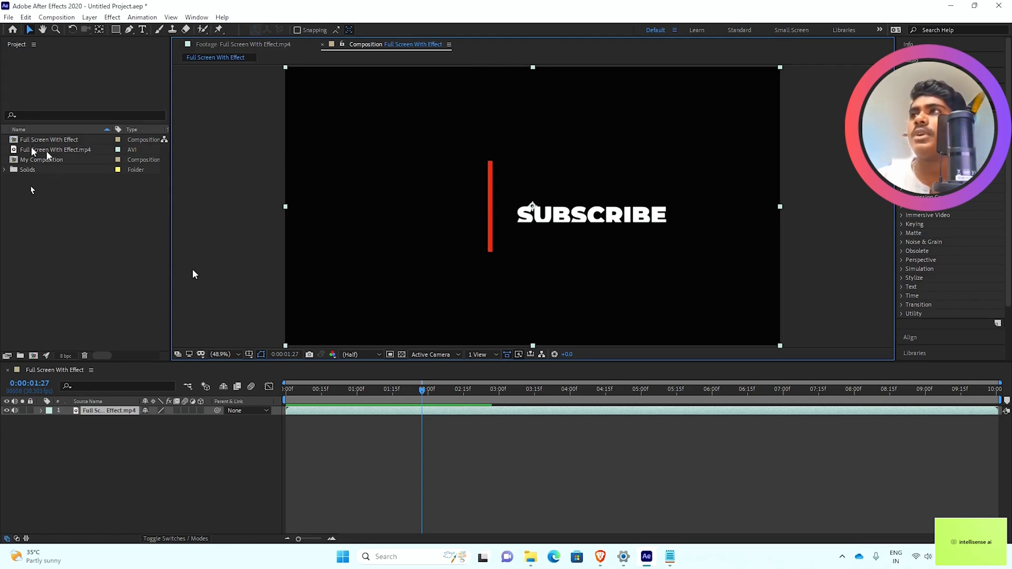
pyautogui.click(49, 140)
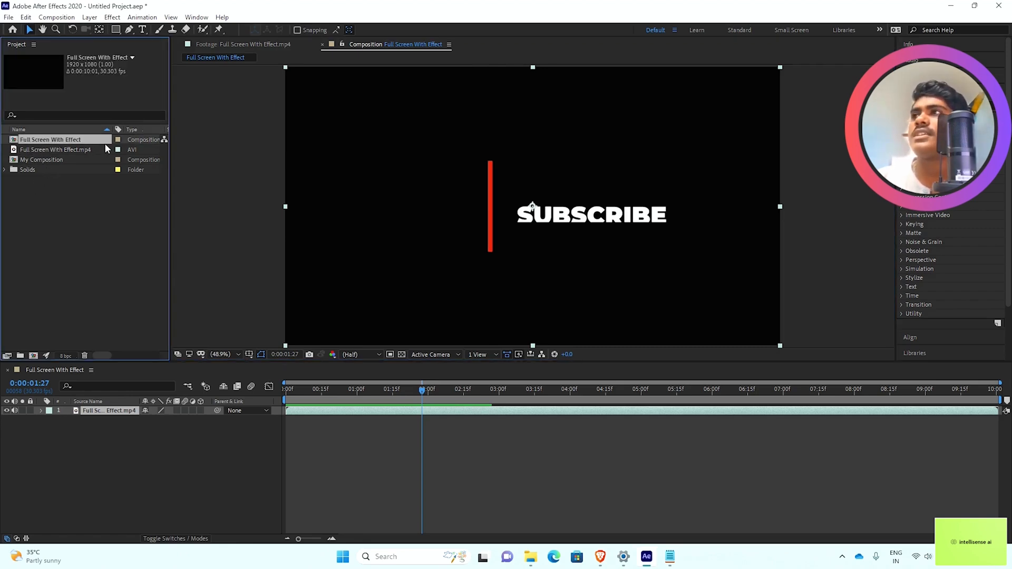
pyautogui.moveTo(399, 329)
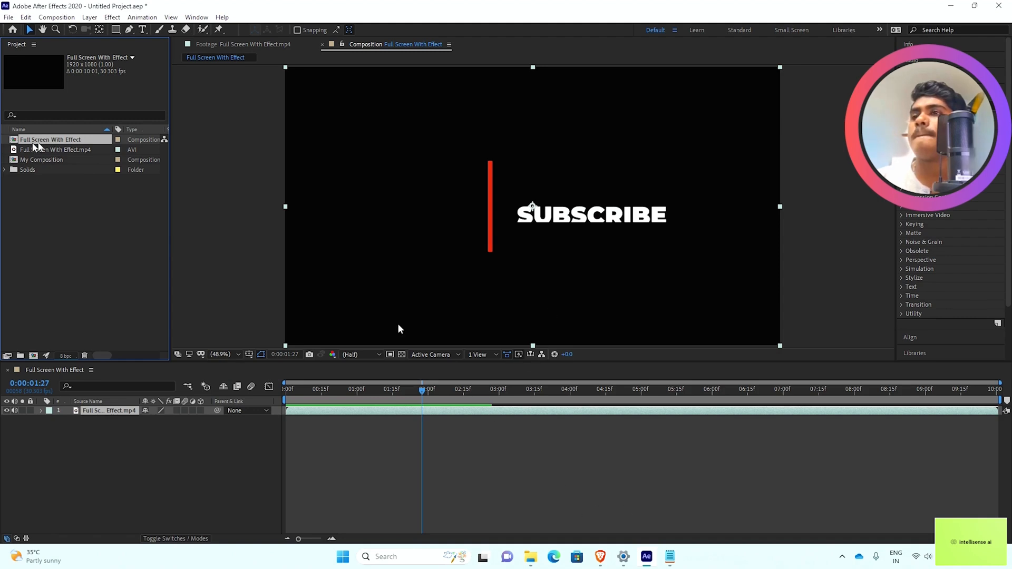
pyautogui.click(28, 170)
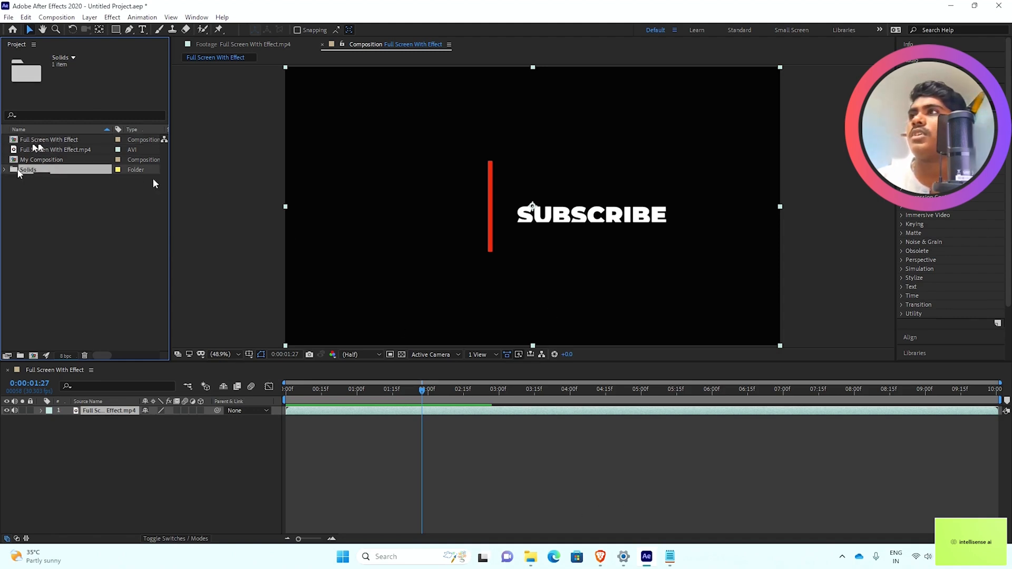
# - Expand the Solids folder to reveal the My Solid item
pyautogui.click(5, 169)
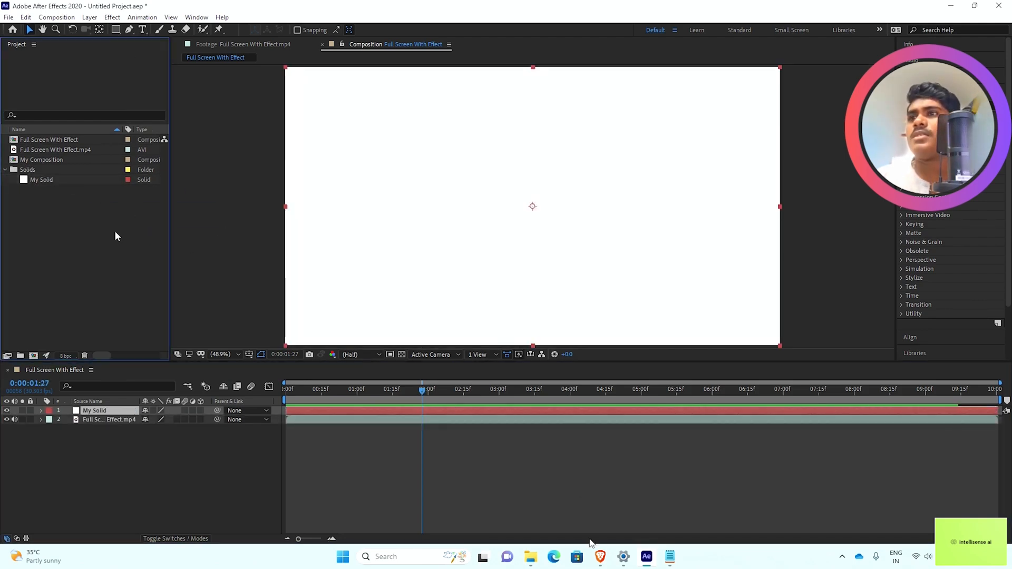
pyautogui.moveTo(647, 557)
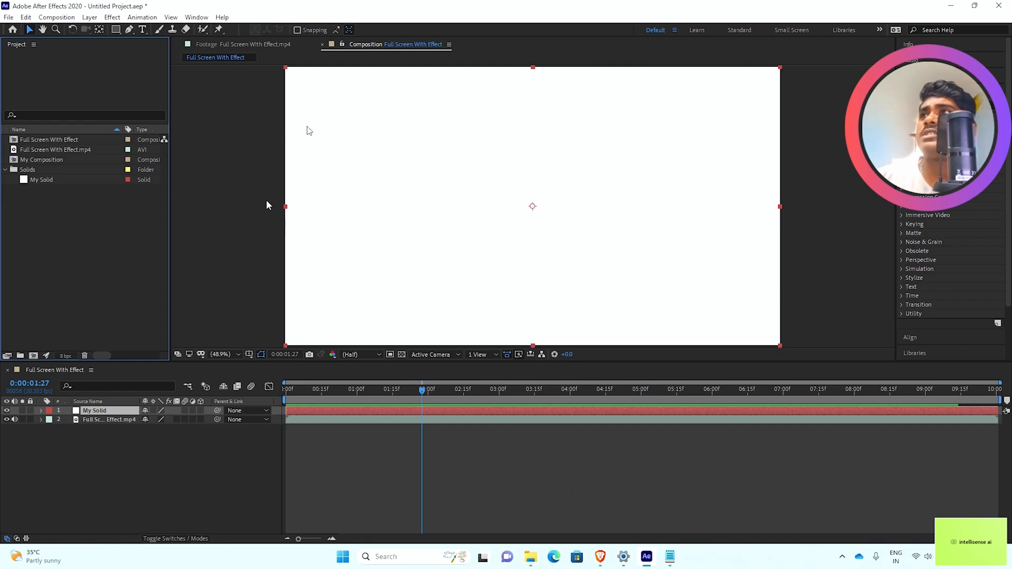
pyautogui.moveTo(516, 241)
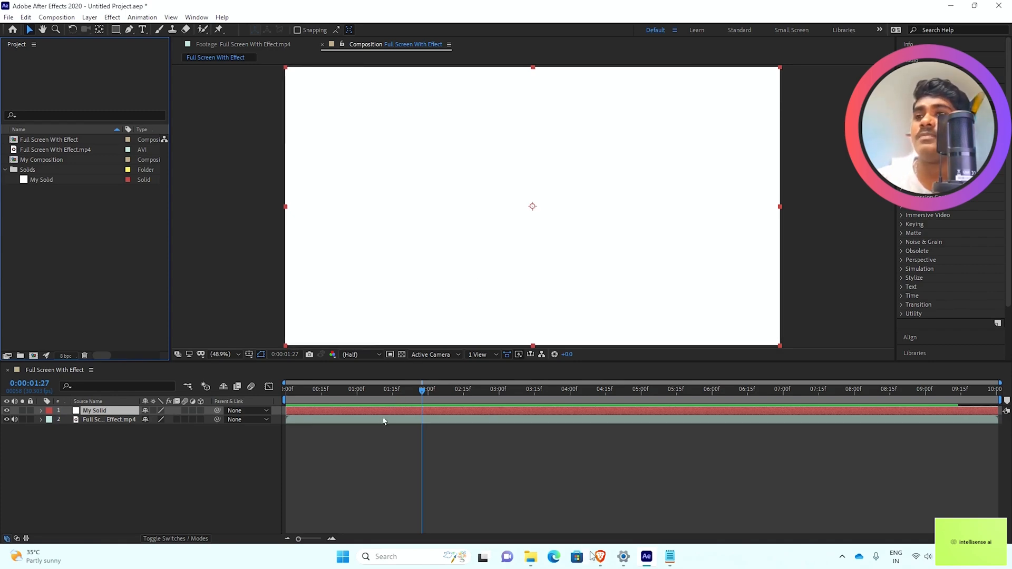
# - Start a new ChatGPT chat asking 'provide simple script for after effects'
pyautogui.click(554, 557)
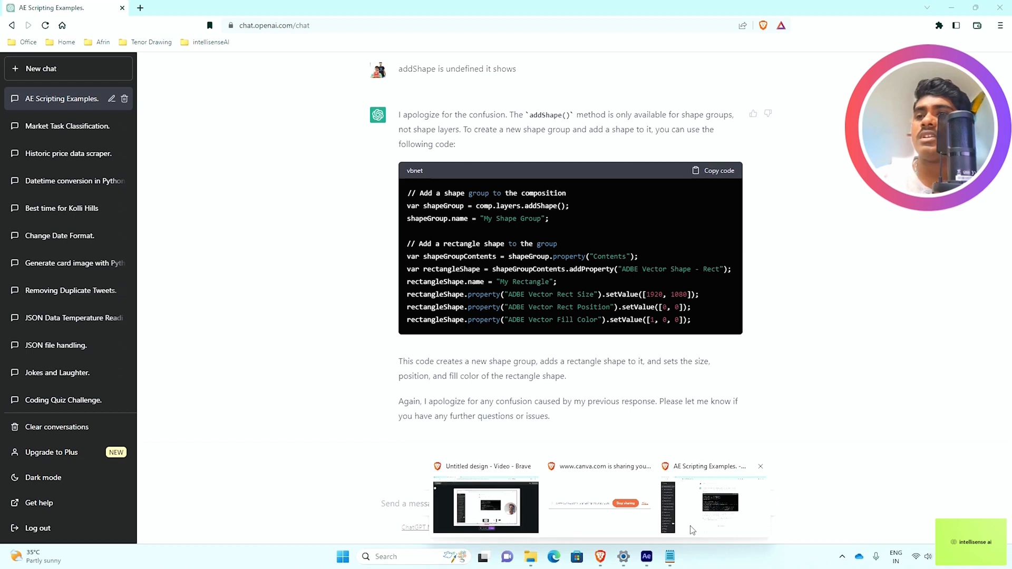
pyautogui.click(41, 68)
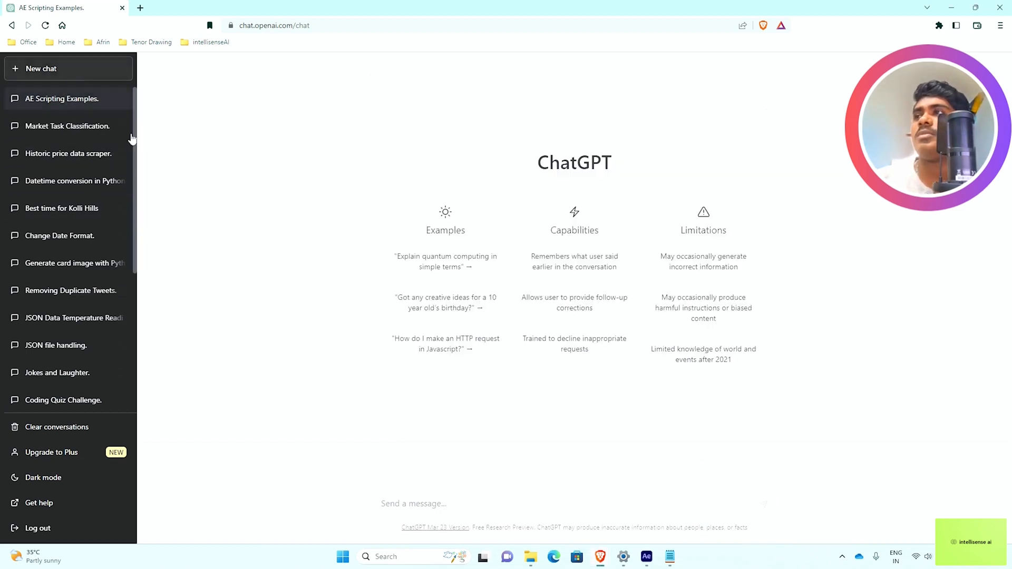
pyautogui.click(413, 504)
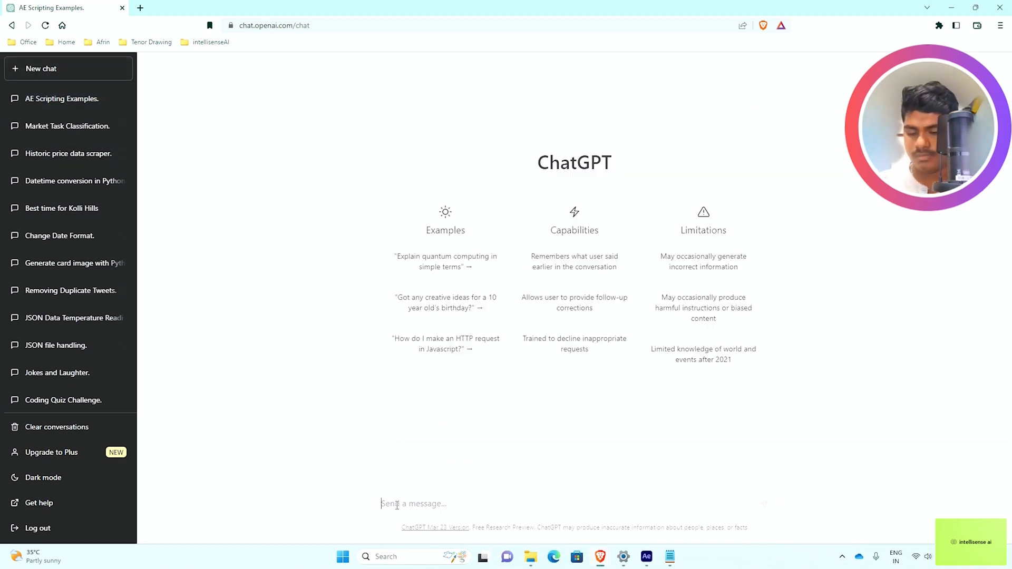
pyautogui.write('provide simple')
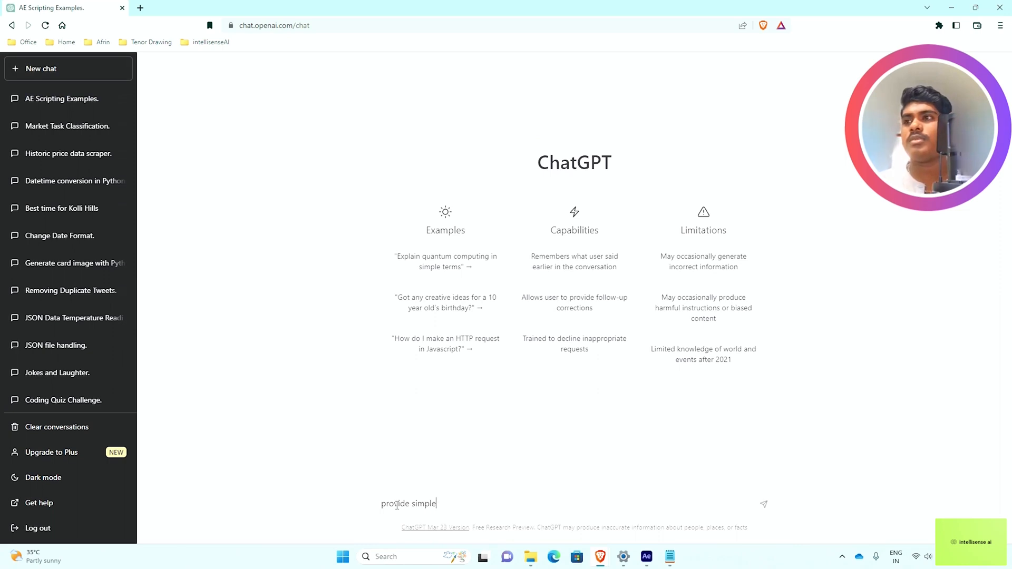
pyautogui.write('script')
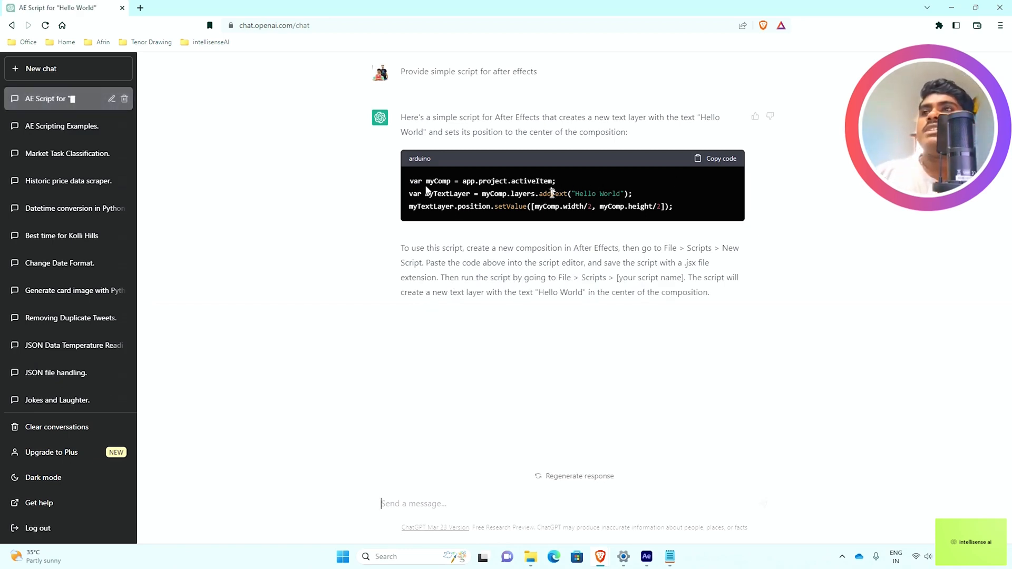
# - Copy the Hello World script, save it as GPT1.js, and close Notepad
pyautogui.click(716, 158)
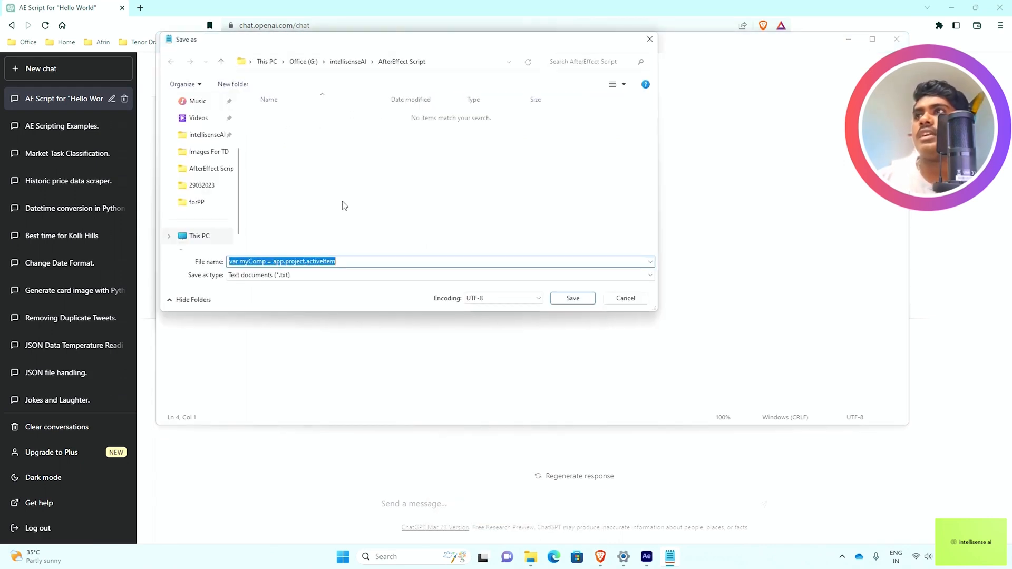
pyautogui.write('GPT1')
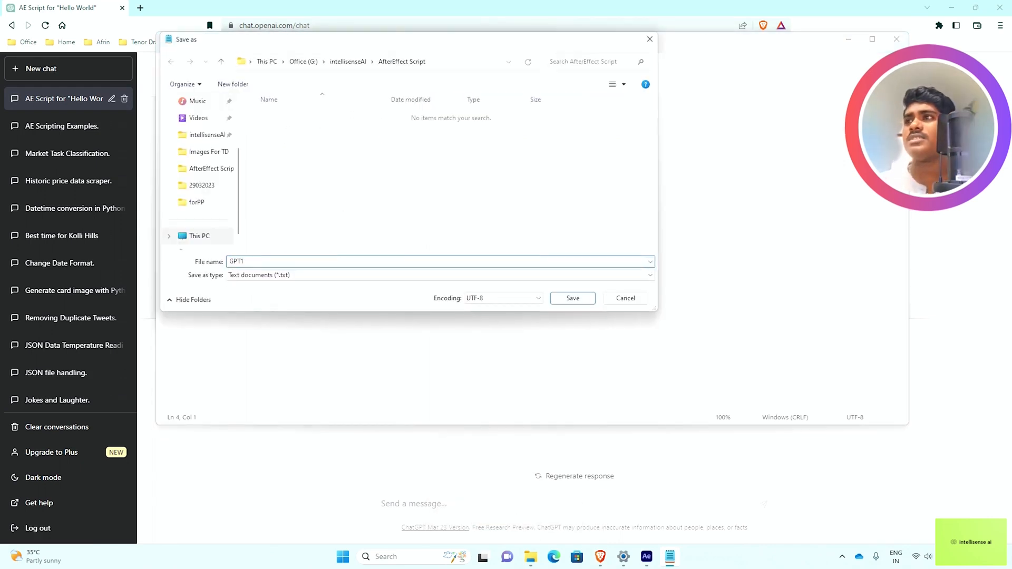
pyautogui.write('.js')
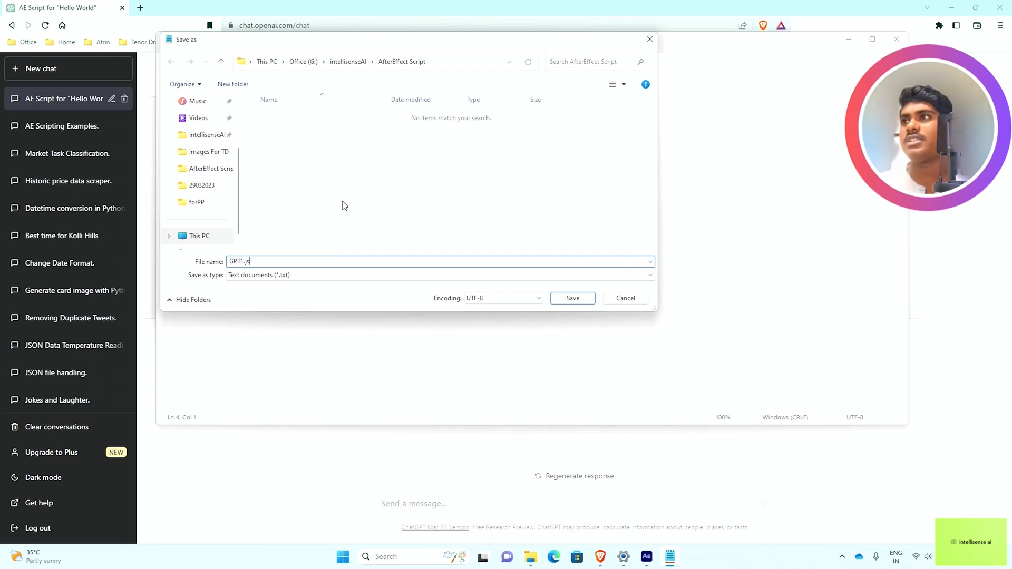
pyautogui.click(572, 297)
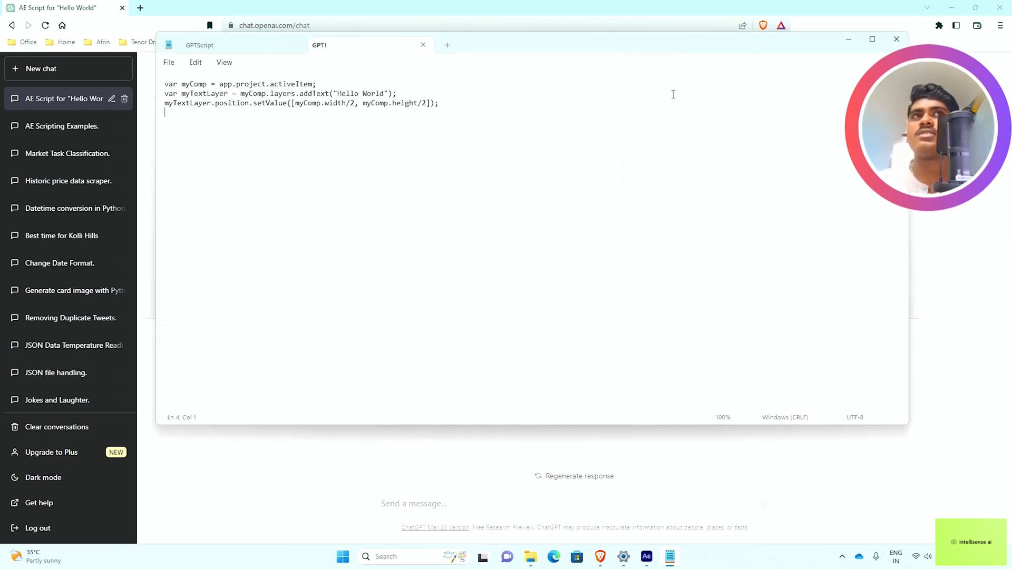
pyautogui.click(896, 39)
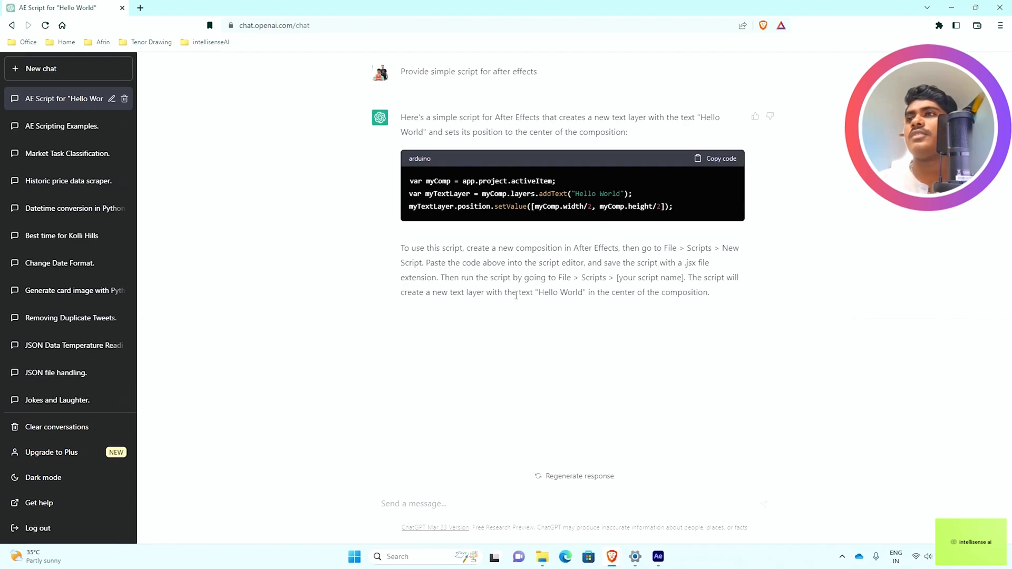
pyautogui.click(658, 556)
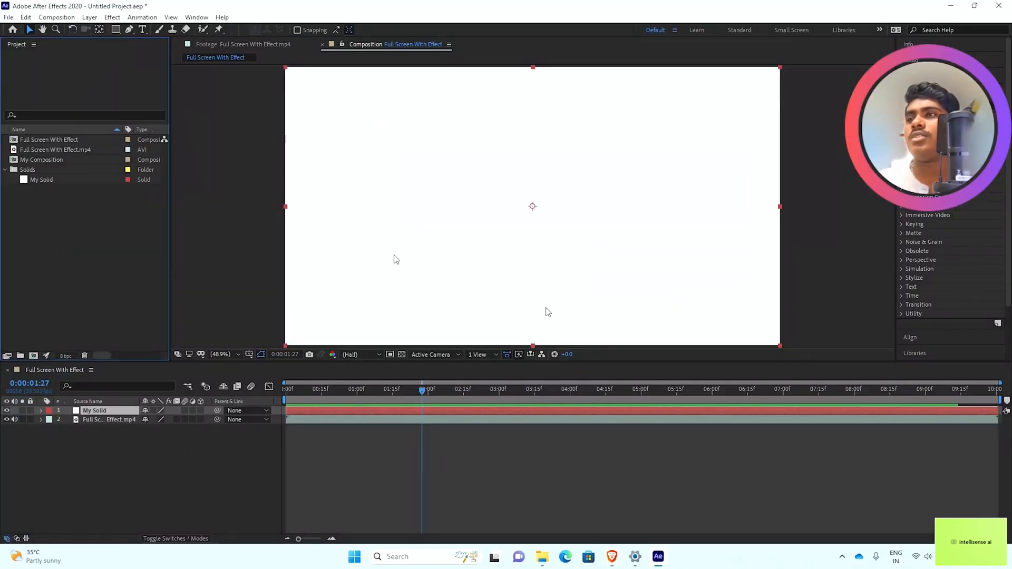
pyautogui.click(5, 169)
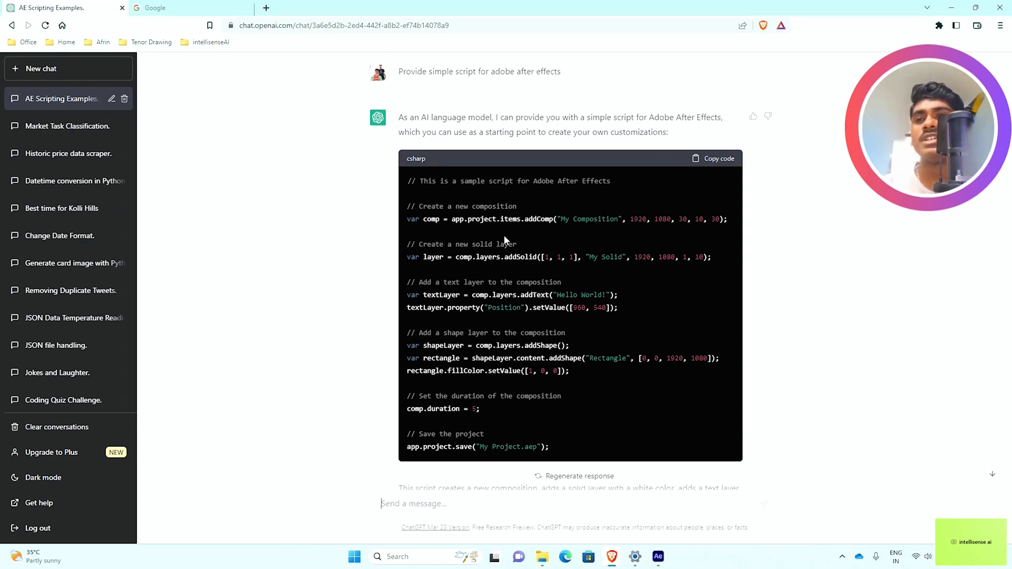
pyautogui.moveTo(528, 285)
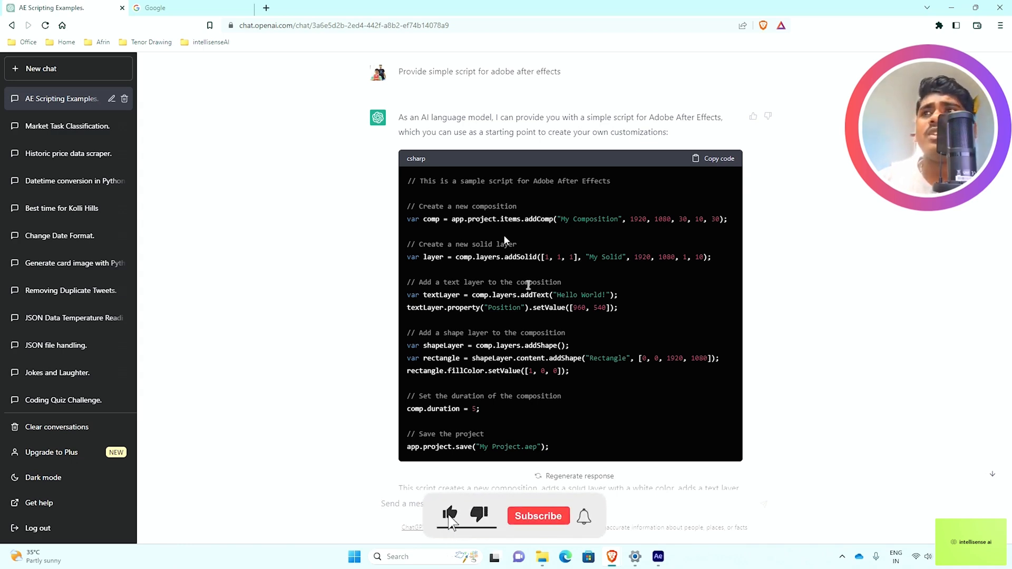
# - Review the sample After Effects script in the AE Scripting Examples chat
pyautogui.click(538, 515)
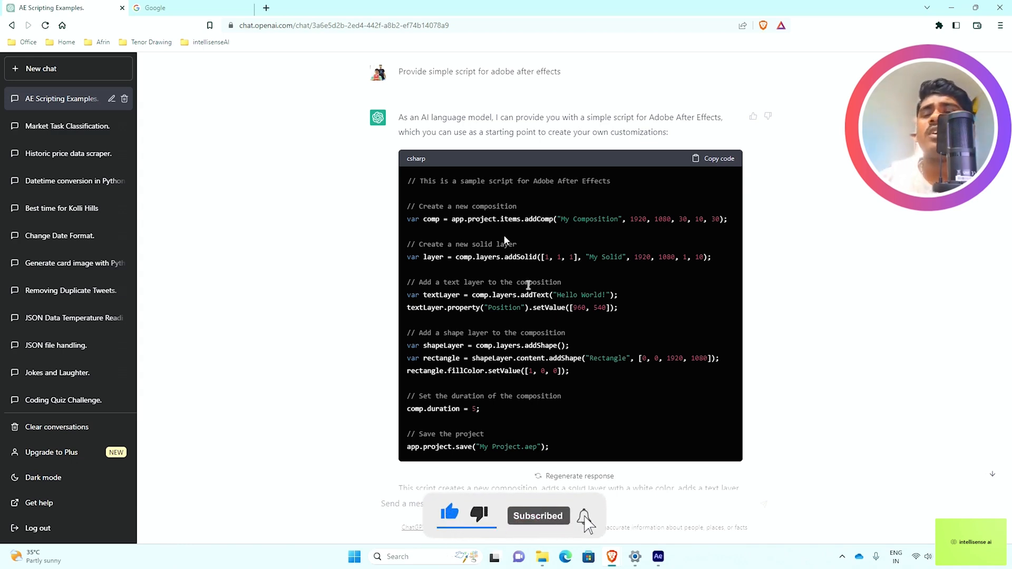